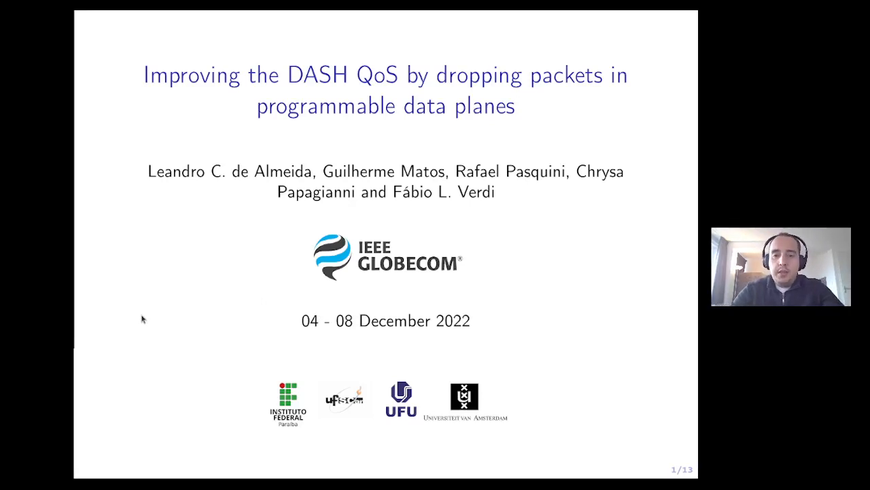
Advance to slide 2, Motivation: video exceeds 80% of Internet traffic.
key("Right")
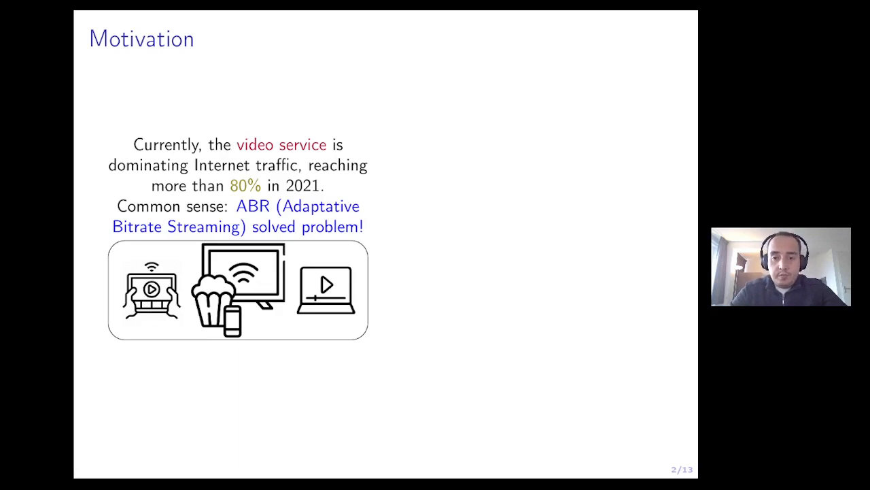
Reveal the 'Uncommon problems' video and the WiFi, Internet plan and router queue questions.
key("Right")
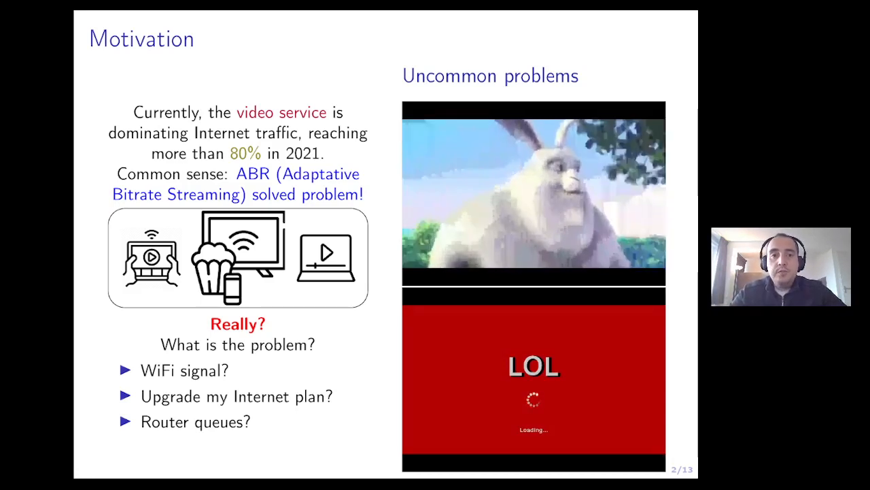
Show slide 3 on best-effort switching, Tail Drop, MPEG-DASH and the packet-dropping hypothesis.
key("Right")
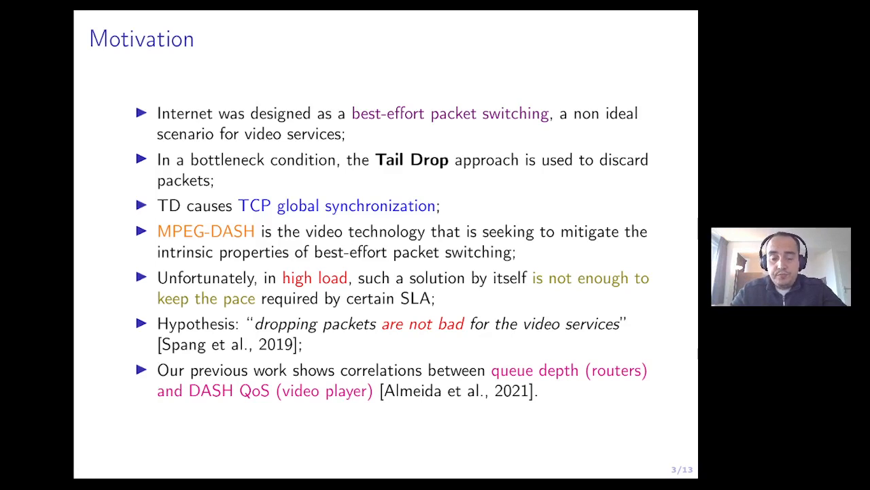
Reach the Fundamental Concepts ABR slide showing the DASH server encoding step.
key("Right")
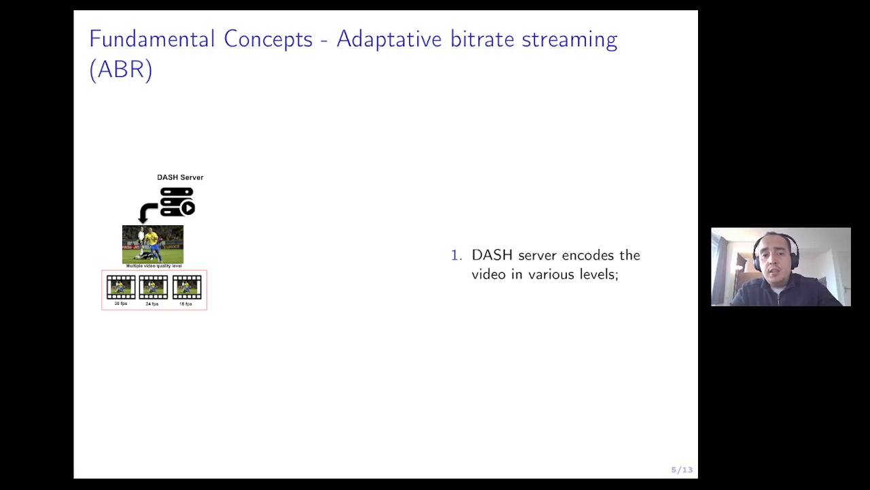
key("right")
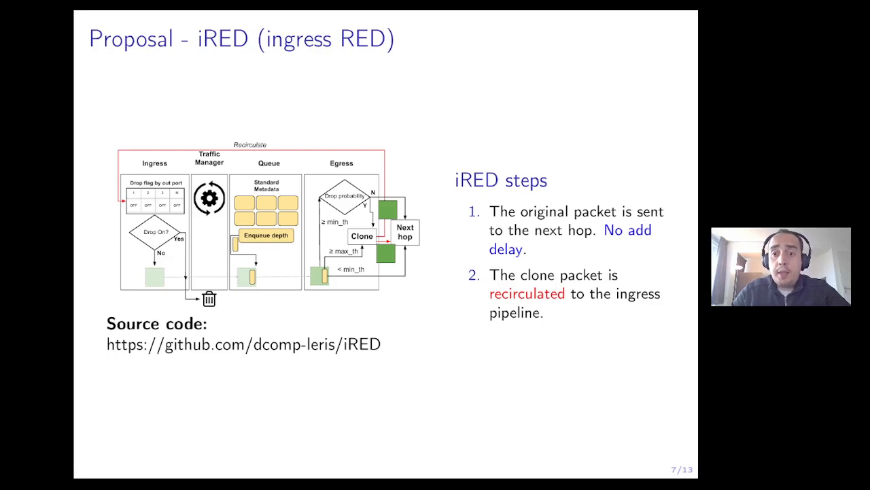
Show slide 8, Evaluation - CDN scenario, with the full Design of Experiment.
key("right")
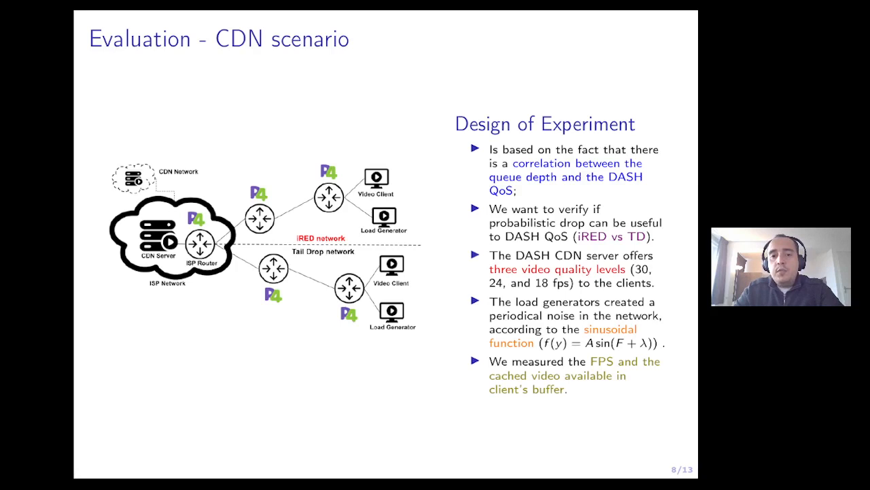
key("Right")
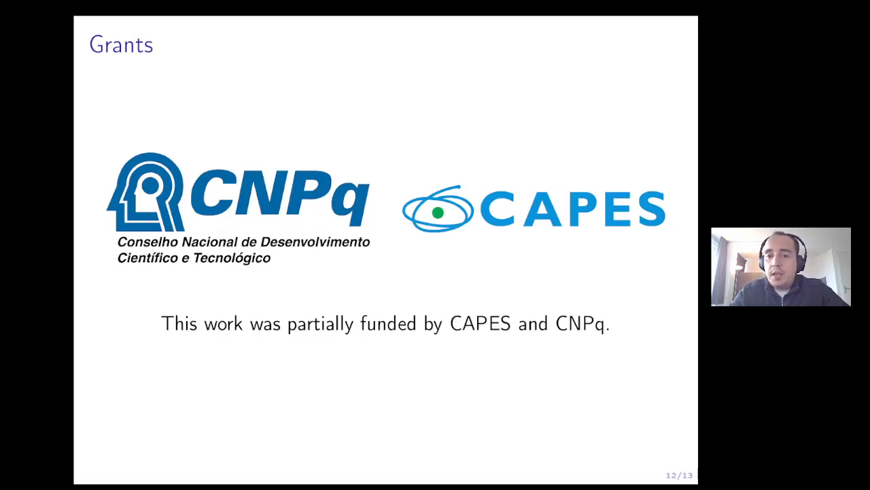
Advance from Grants to the final slide 13, Contact, with the lab website and logos.
key("right")
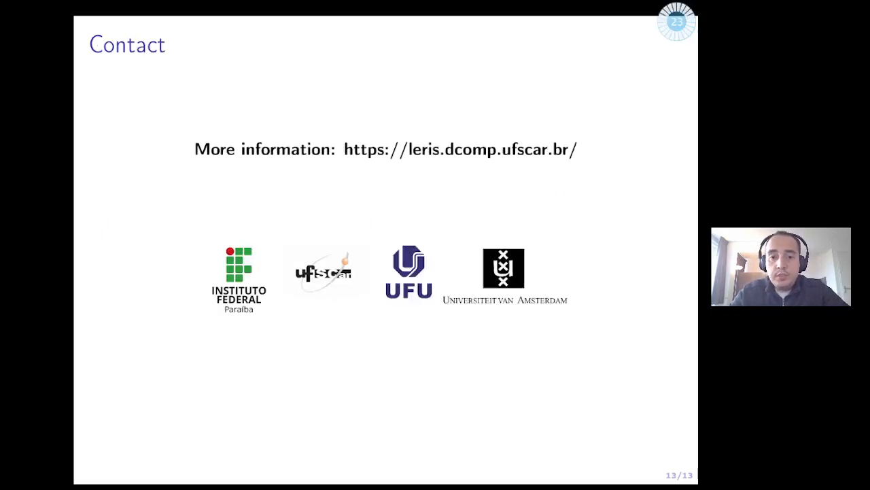